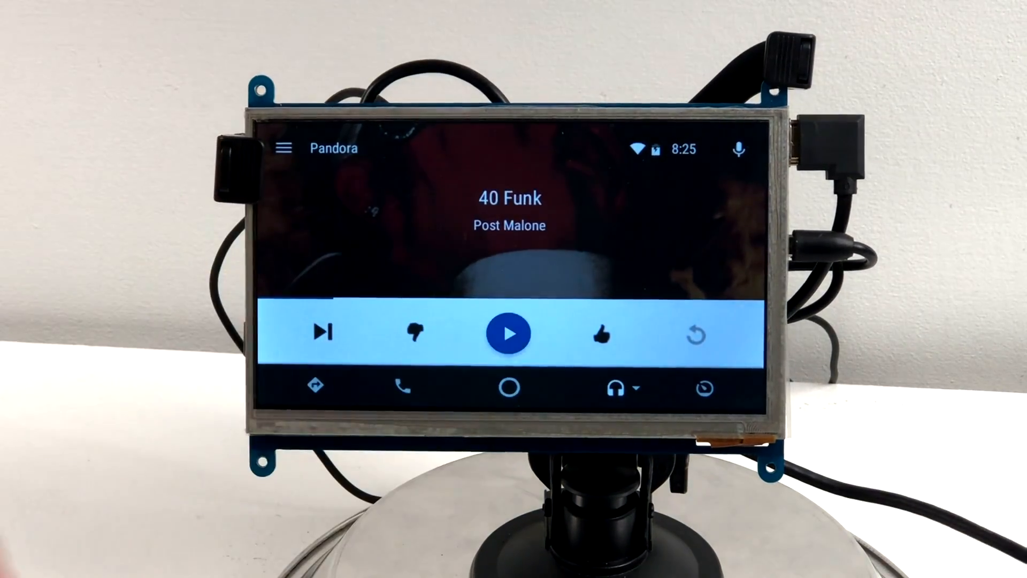
# Step: Play and pause the 40 Funk track in Pandora, then return to the Android Auto home overview
pyautogui.click(508, 333)
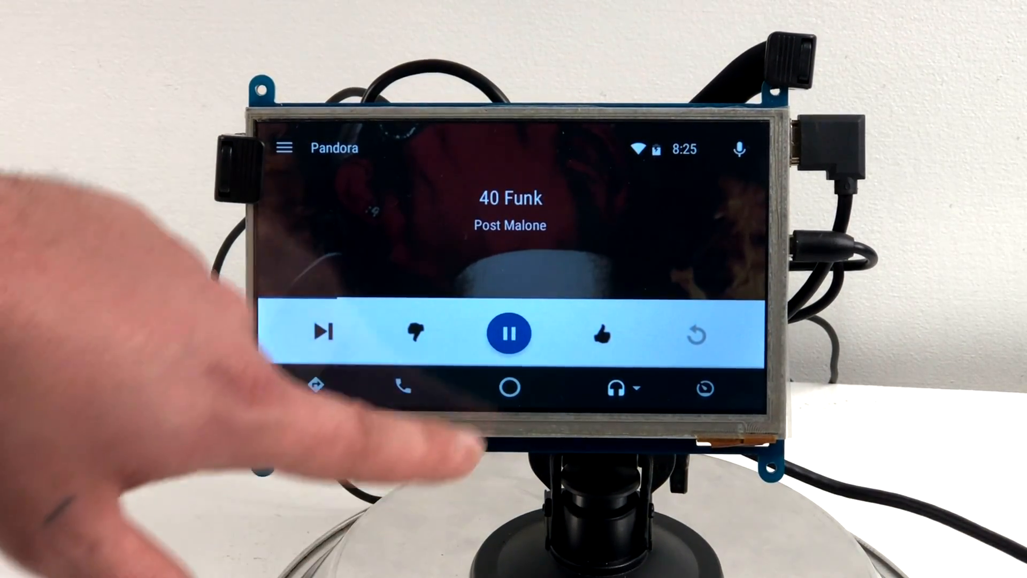
pyautogui.click(508, 333)
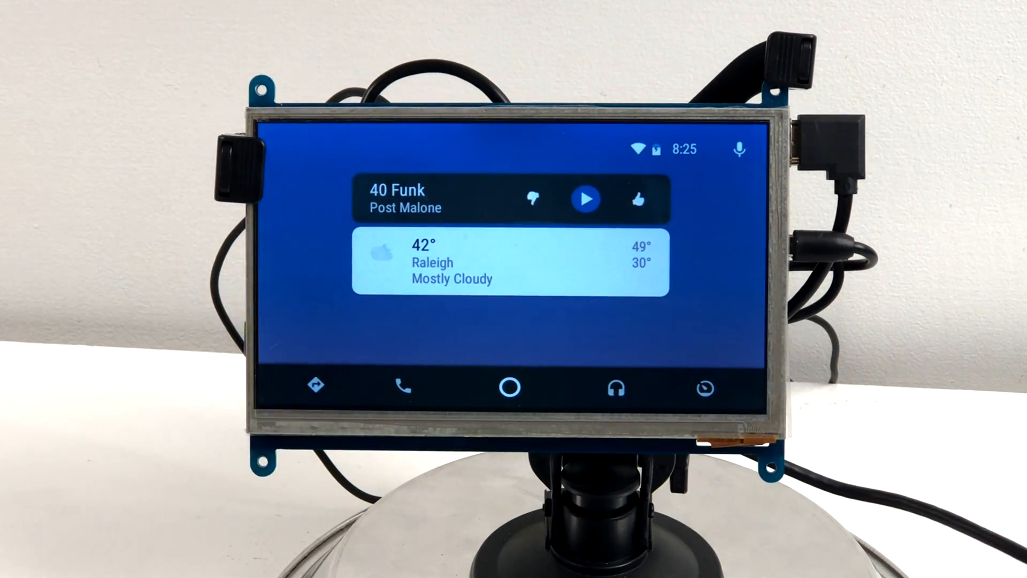
pyautogui.click(318, 386)
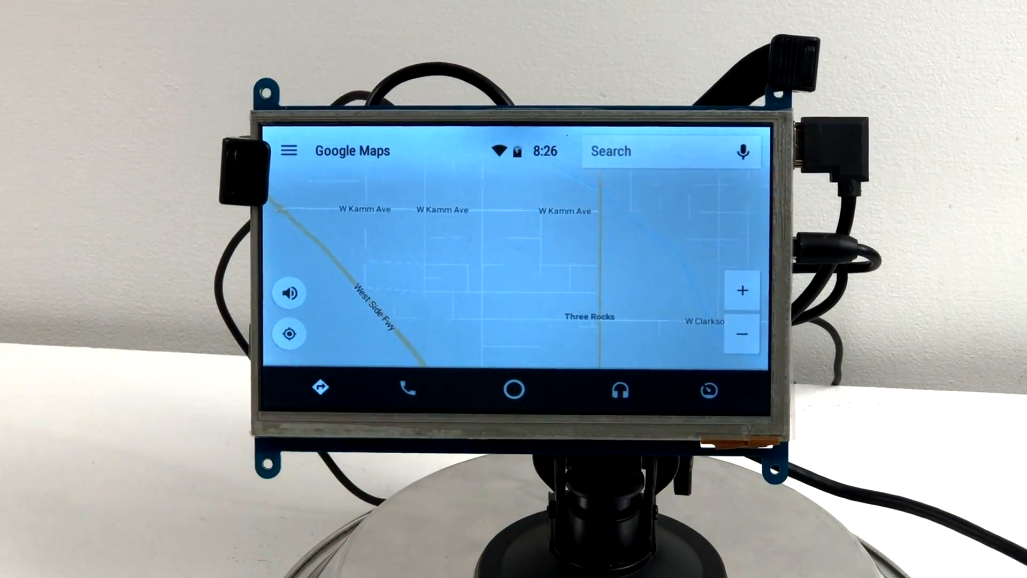
# Step: Open Google Maps in Crankshaft and zoom to central California around Fresno
pyautogui.click(742, 290)
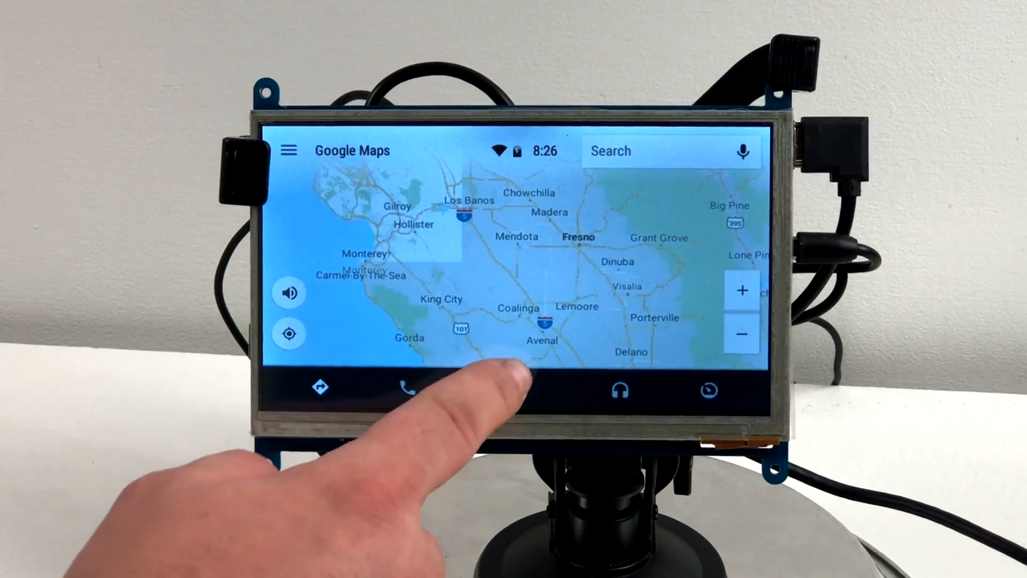
pyautogui.click(514, 386)
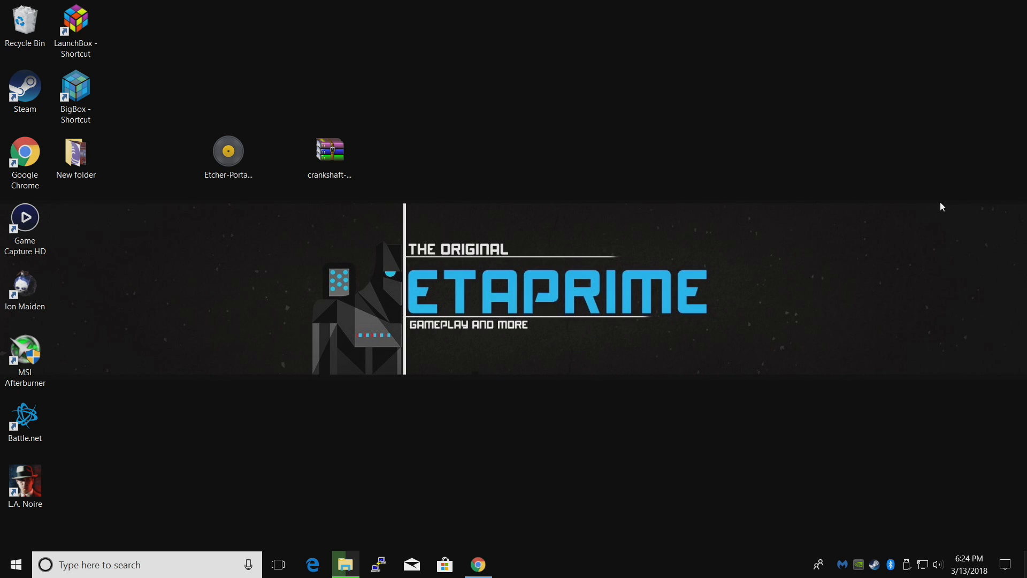
pyautogui.moveTo(666, 369)
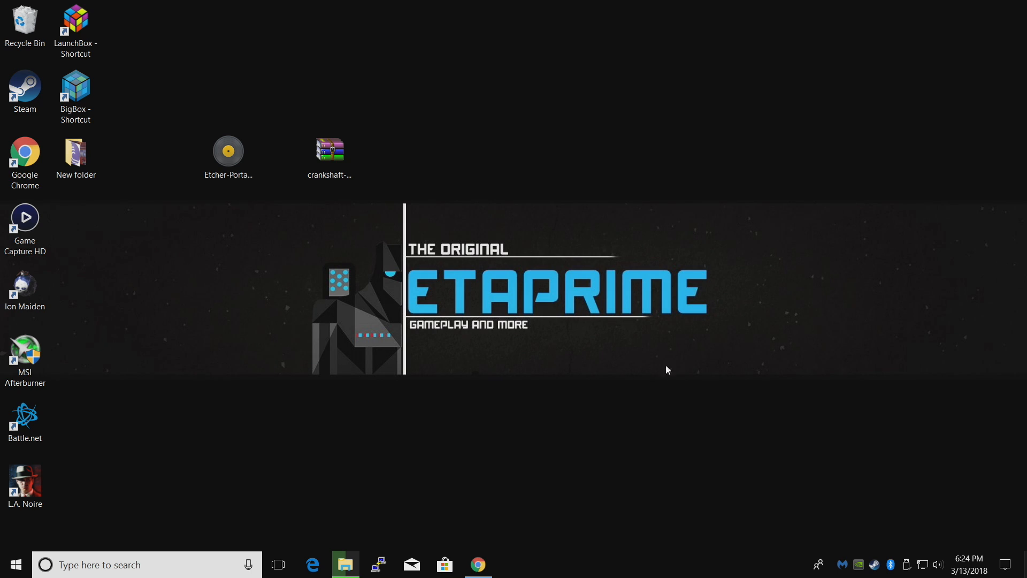
# Step: Scroll the Amazon 'raspberry pi 7 inch' results and open the Raspberry Pi 7" Touchscreen Display page
pyautogui.click(477, 564)
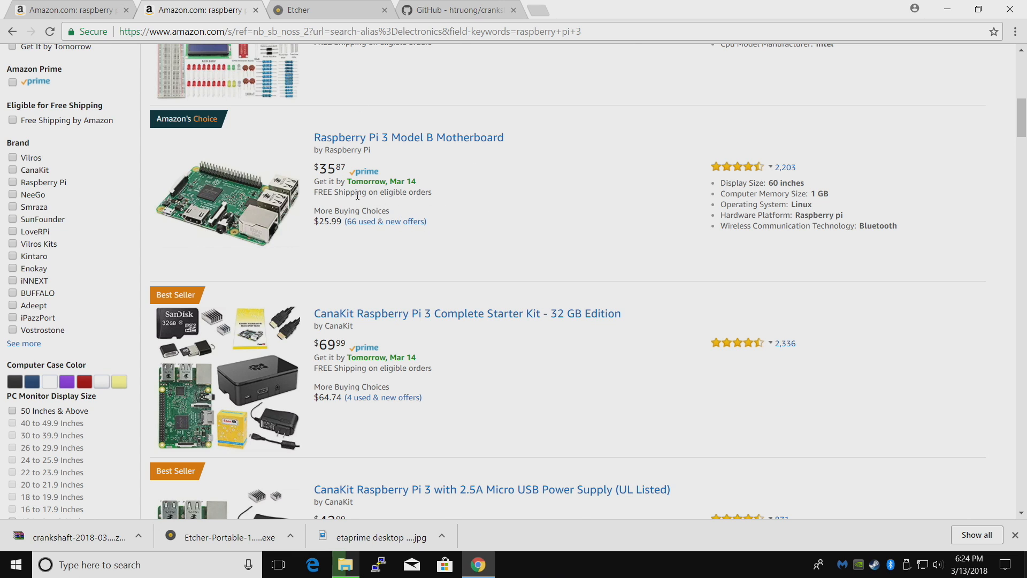
pyautogui.scroll(-3)
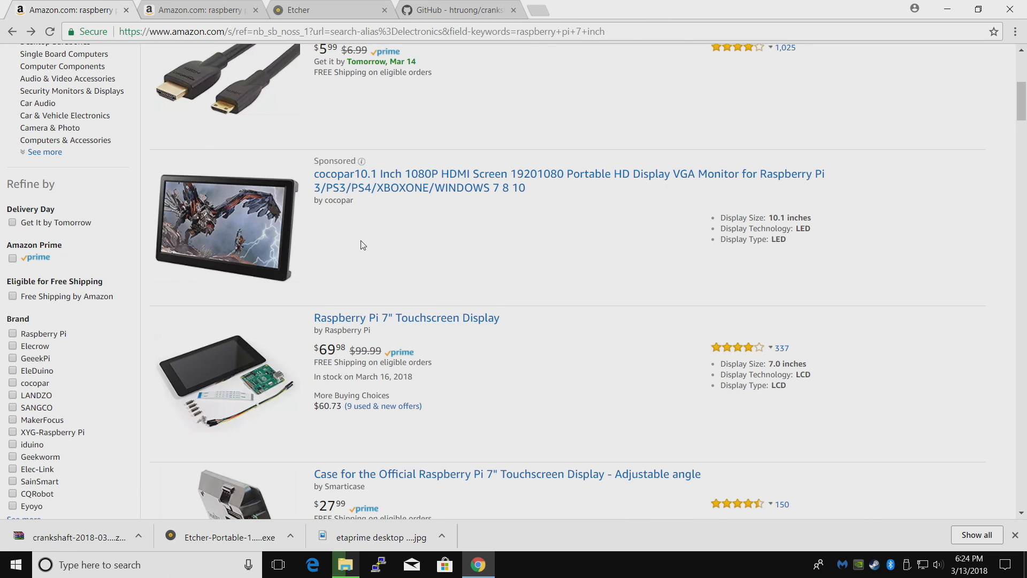
pyautogui.scroll(-3)
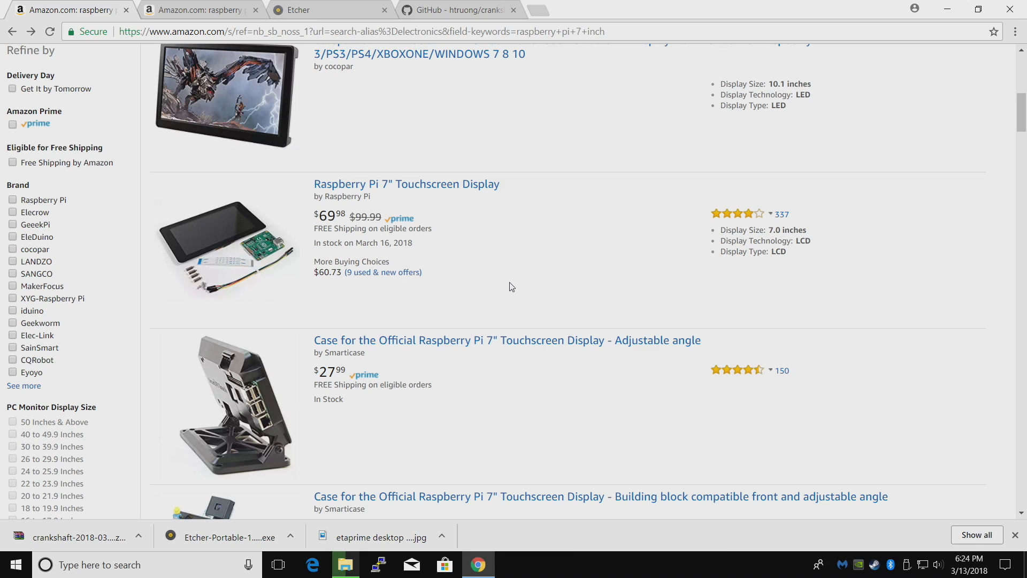
pyautogui.moveTo(429, 188)
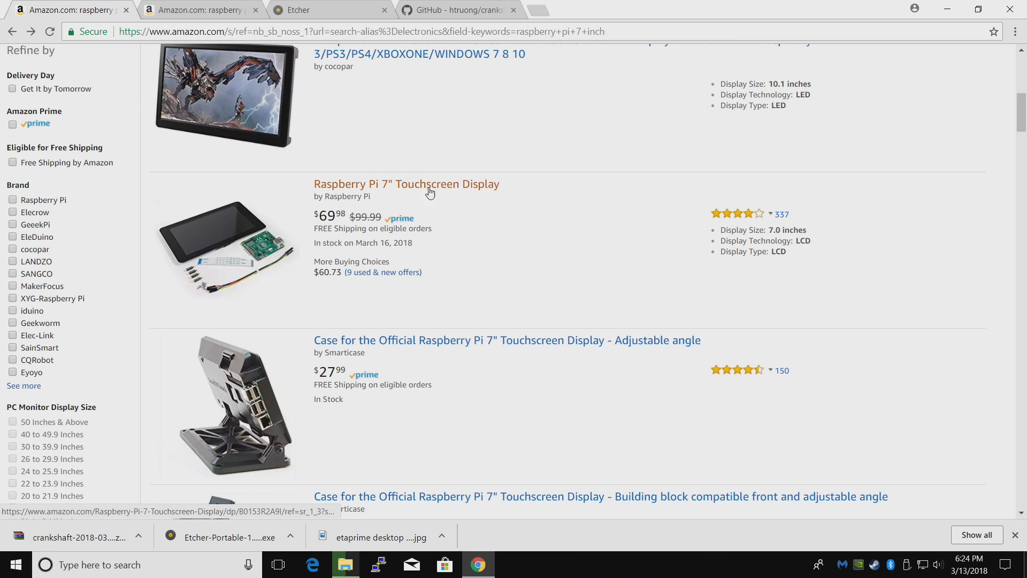
pyautogui.moveTo(241, 244)
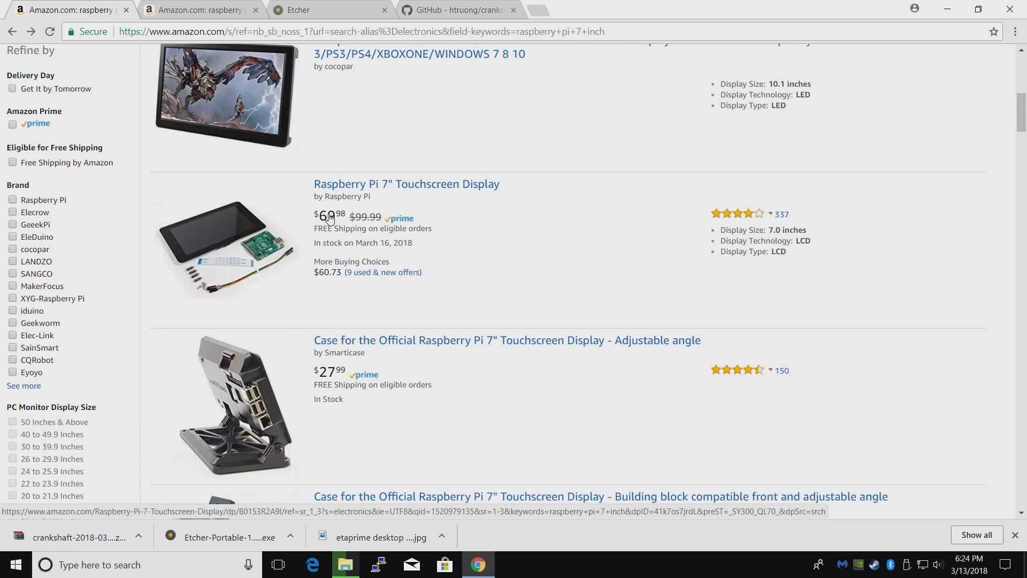
pyautogui.scroll(-3)
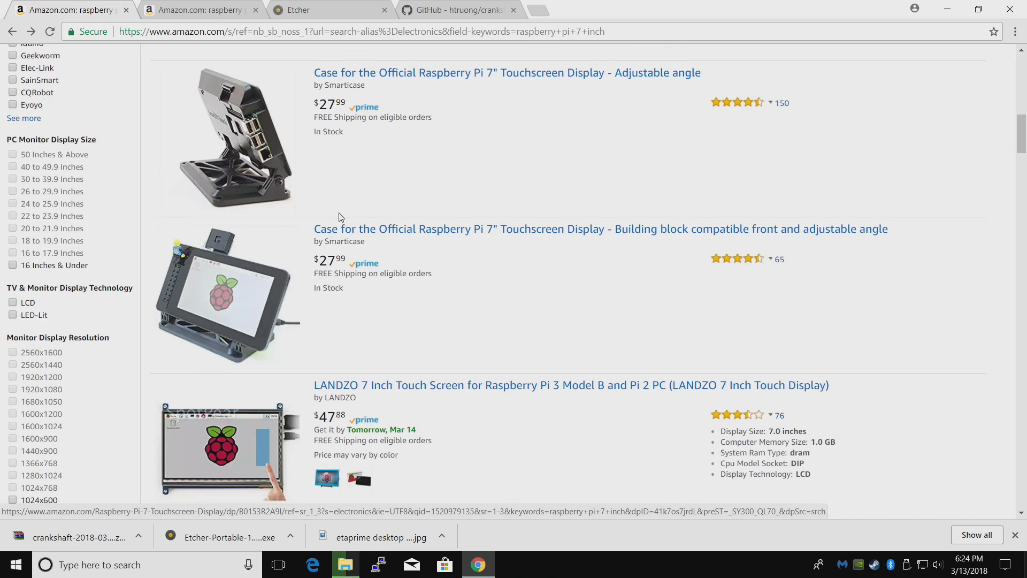
pyautogui.scroll(-3)
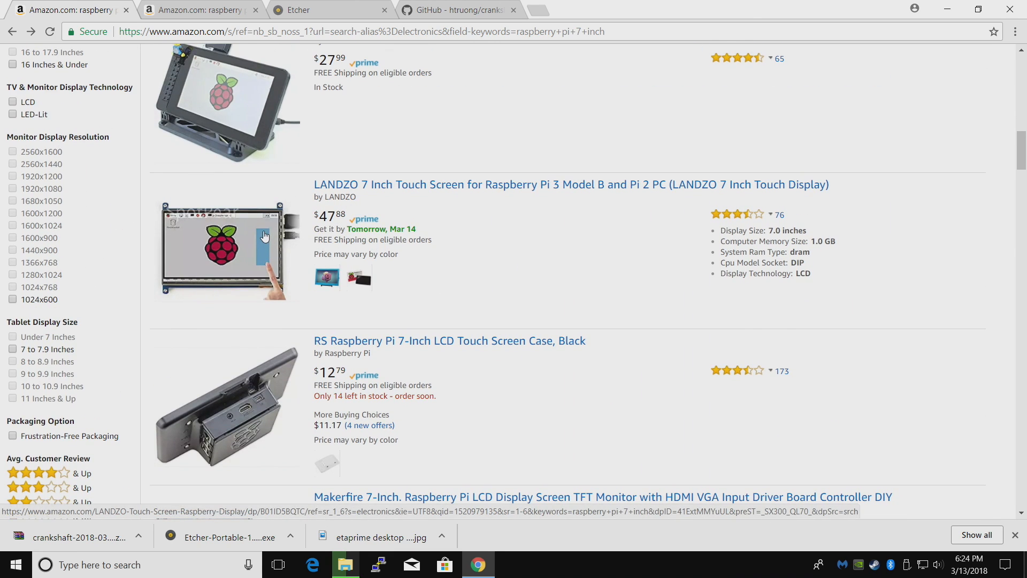
pyautogui.moveTo(347, 190)
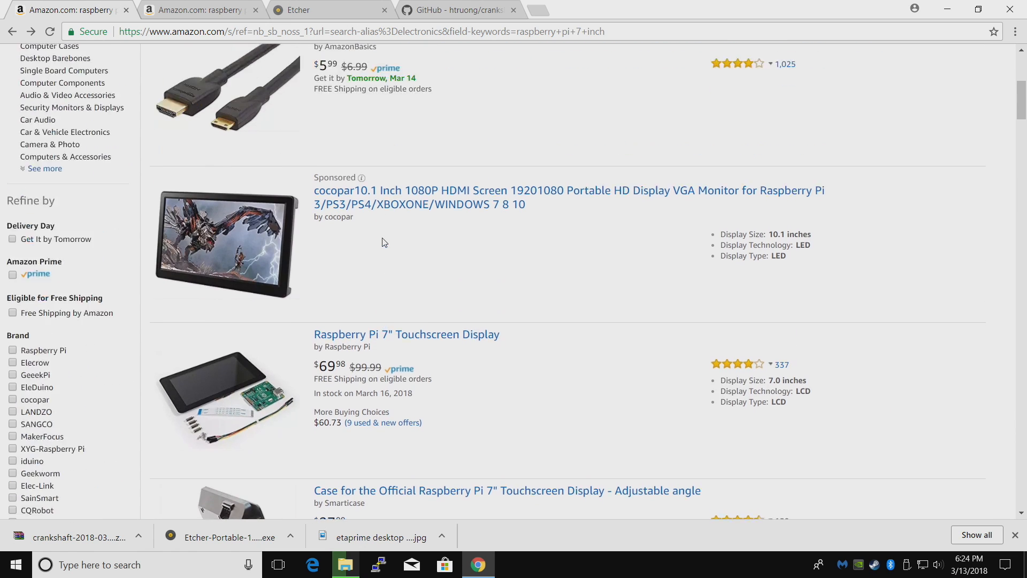
pyautogui.scroll(-3)
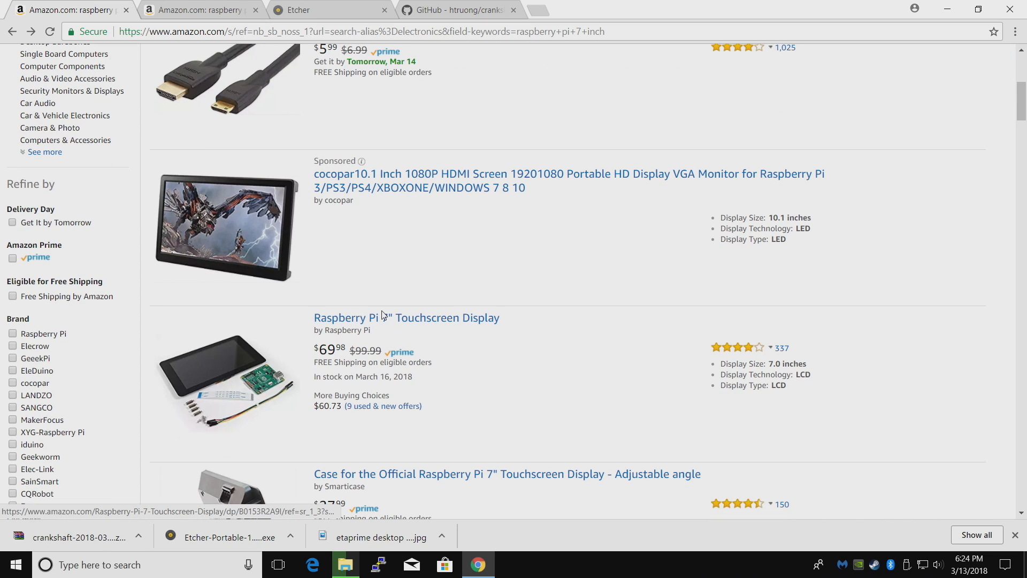
pyautogui.click(406, 317)
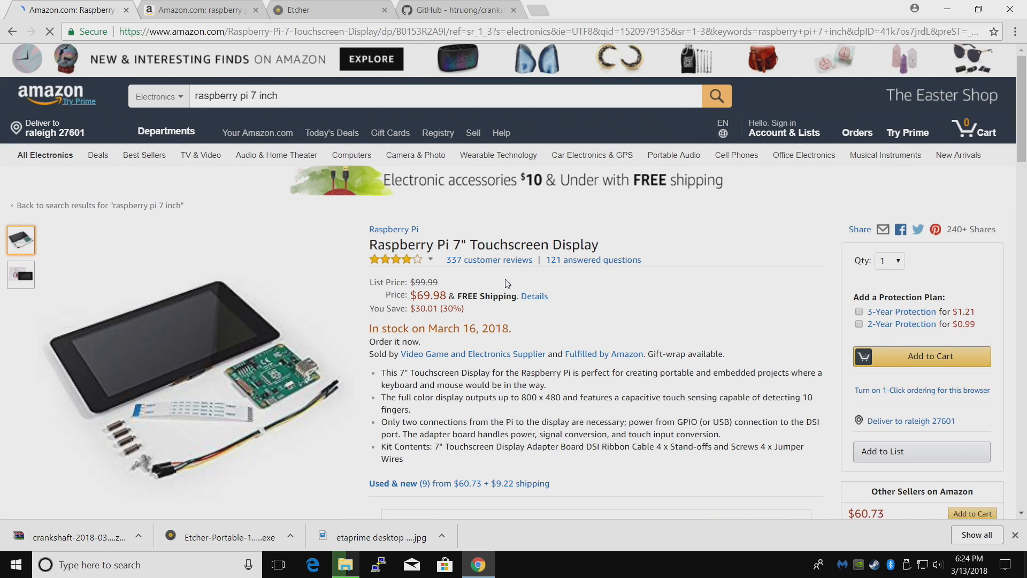
# Step: View the display's second product photo, then switch to the Etcher website tab
pyautogui.scroll(-3)
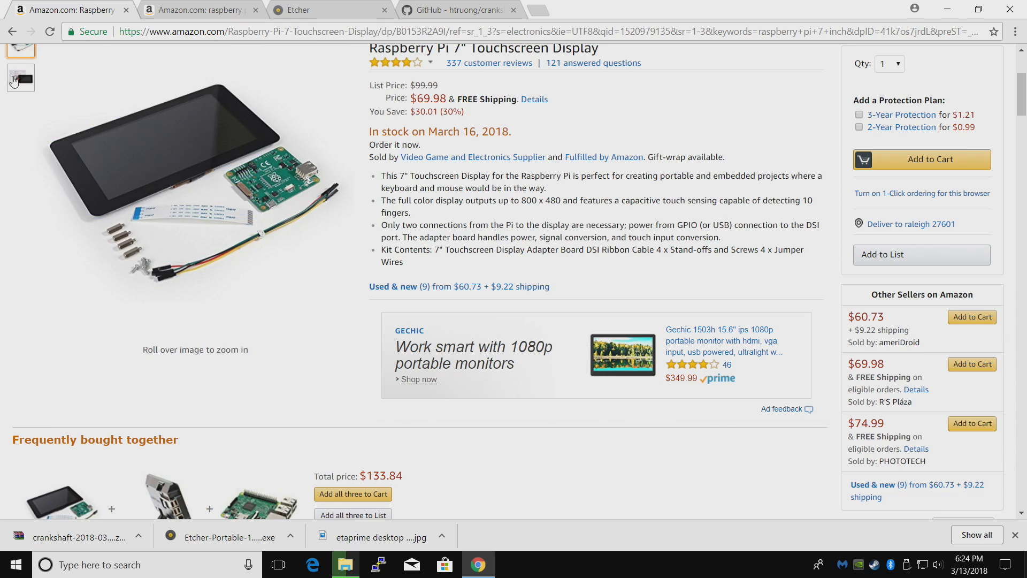
pyautogui.click(21, 78)
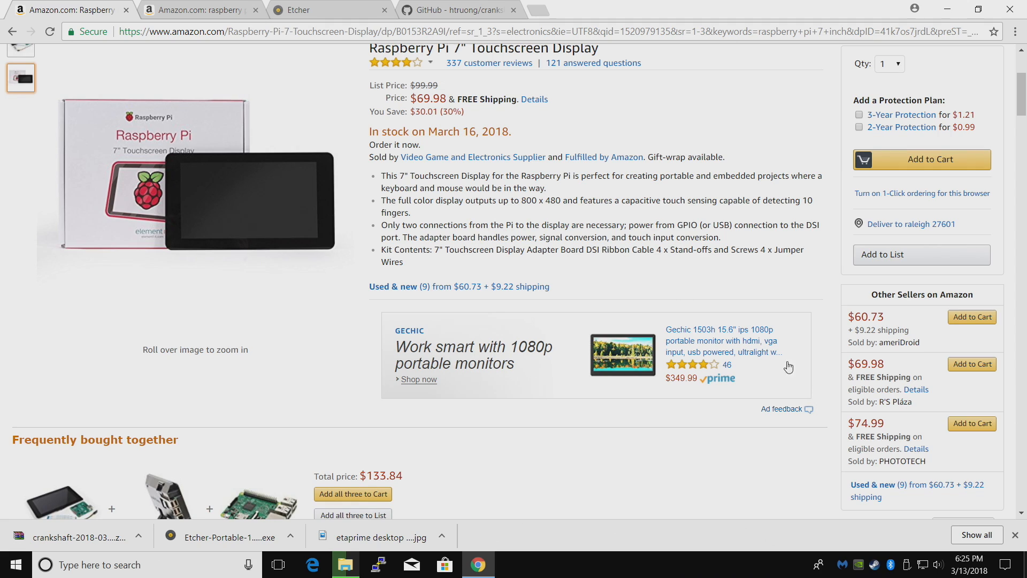
pyautogui.click(328, 10)
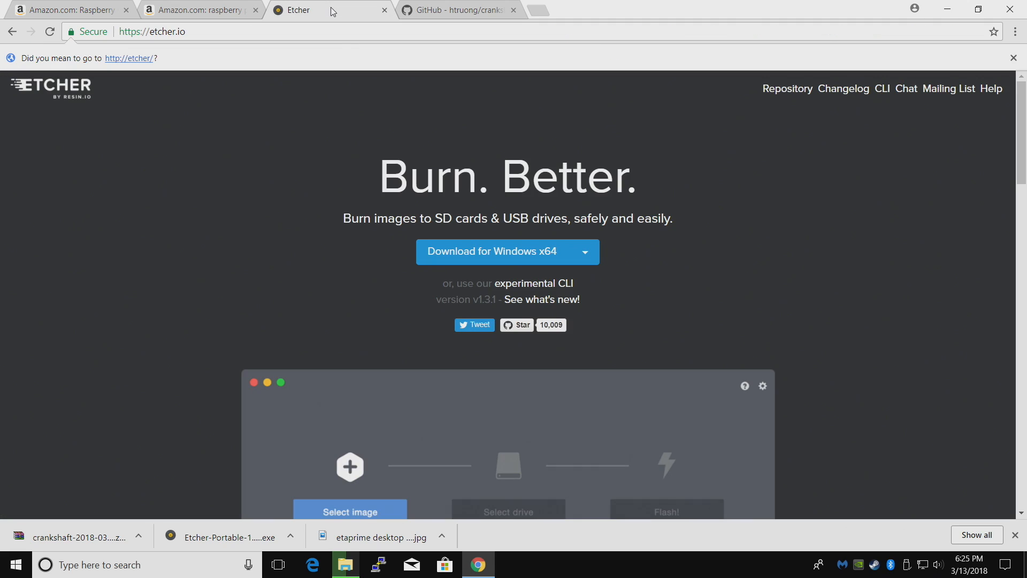
# Step: Show Etcher's Windows, macOS and Linux download options, then switch to the Crankshaft GitHub tab
pyautogui.click(583, 251)
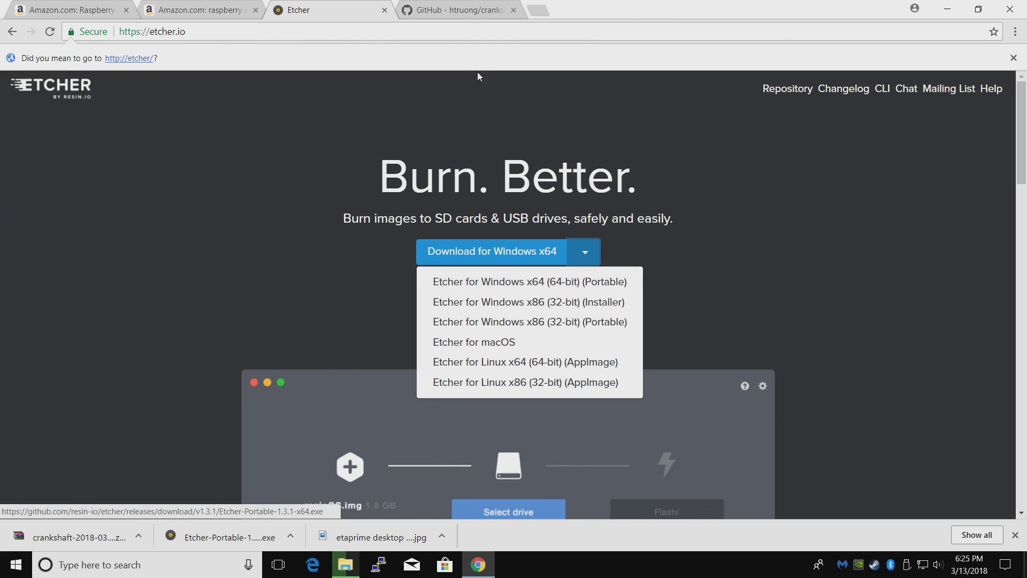
pyautogui.click(458, 10)
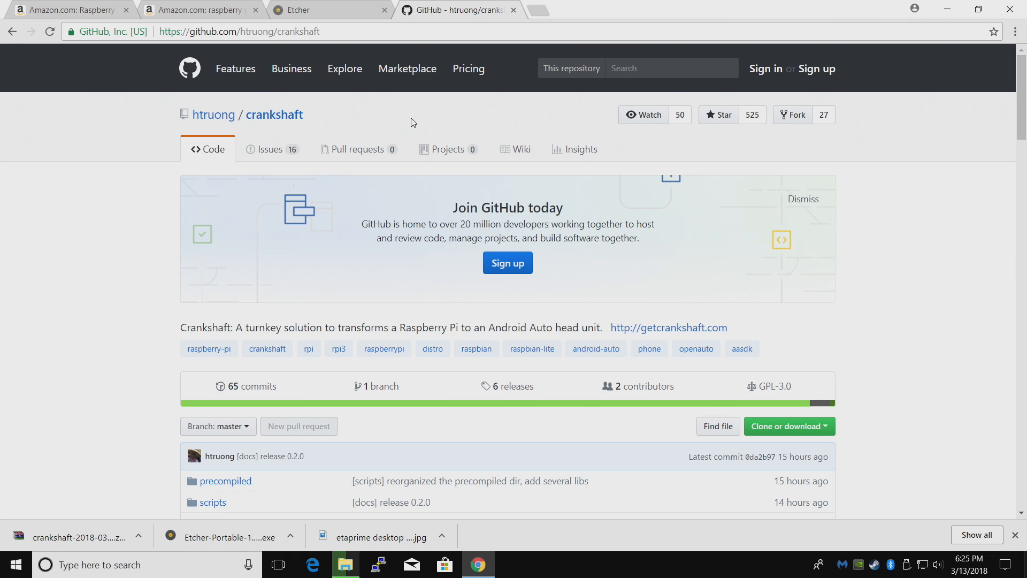
# Step: Review the htruong/crankshaft README, visit '6 releases' for the latest build, and minimize Chrome
pyautogui.scroll(-3)
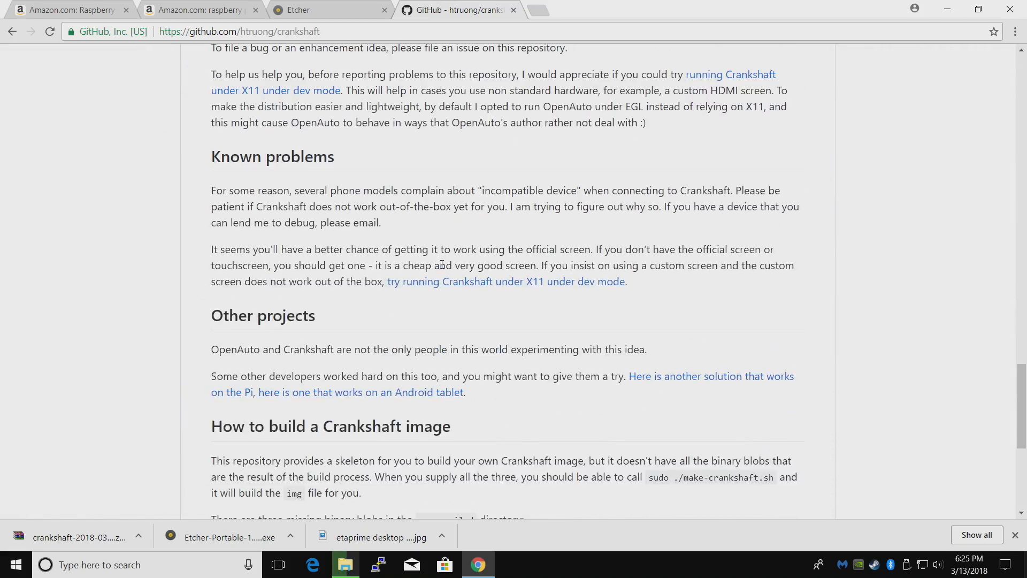
pyautogui.scroll(-3)
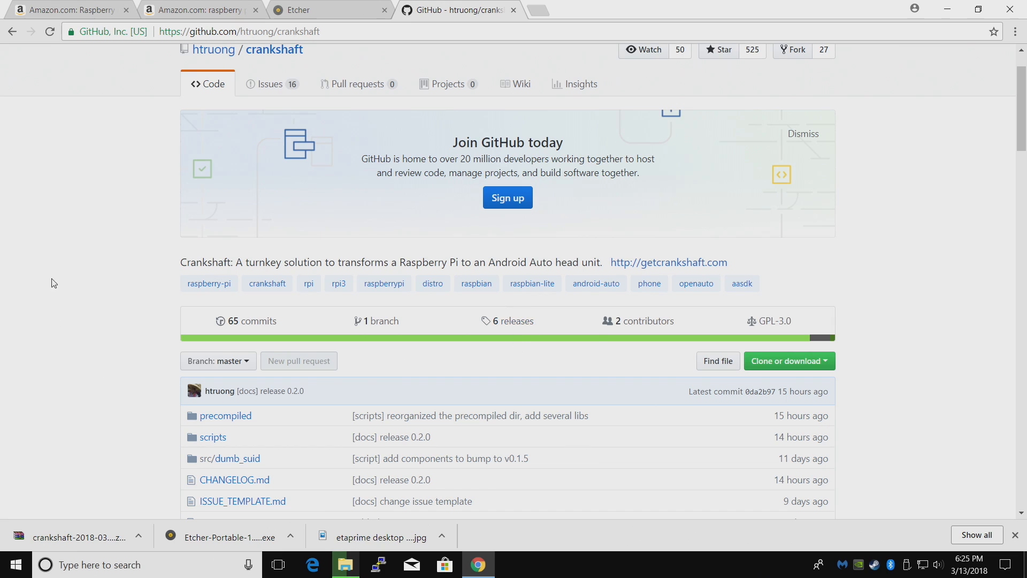
pyautogui.click(511, 321)
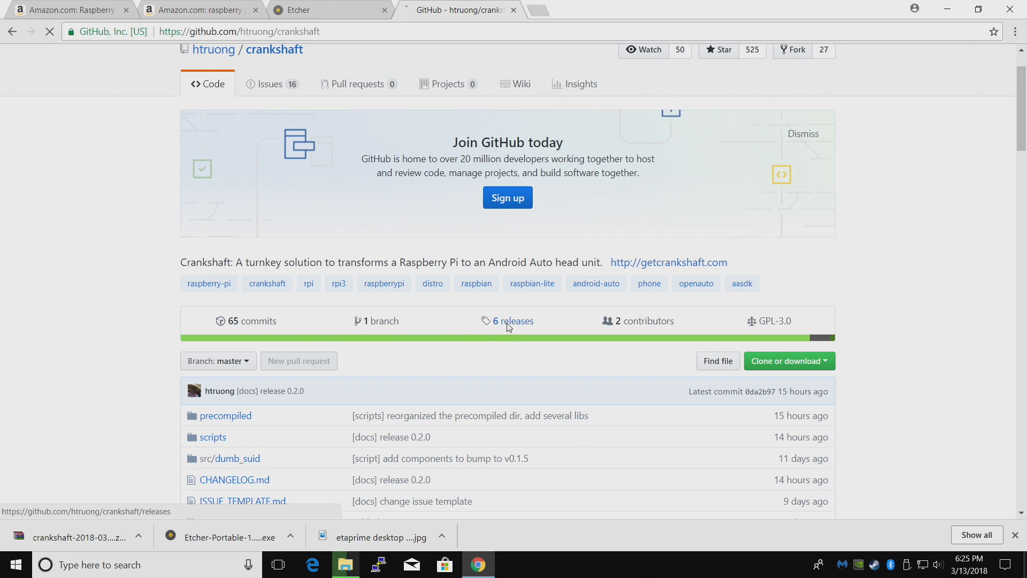
pyautogui.click(513, 320)
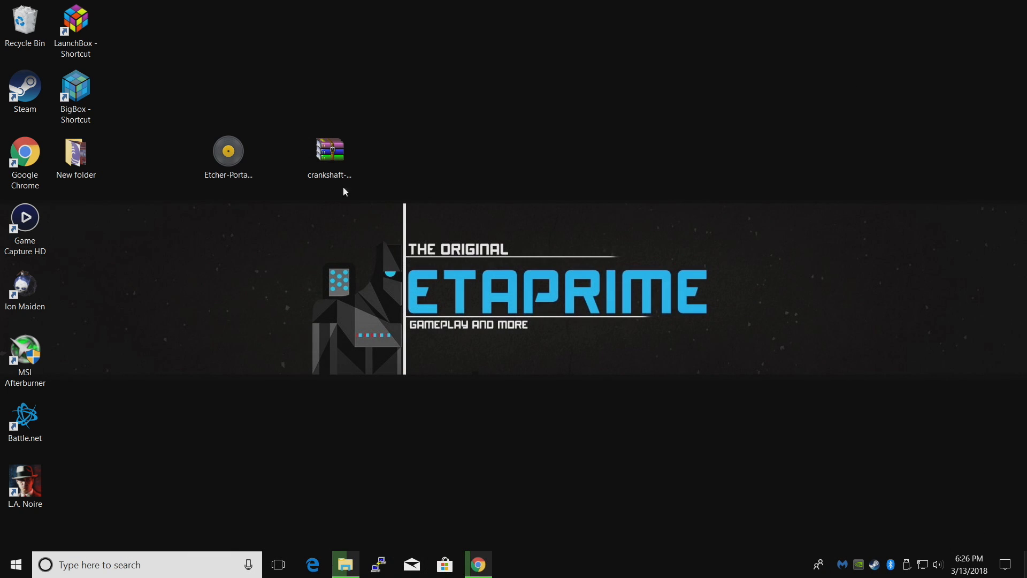
# Step: Launch Etcher-Portable from the desktop
pyautogui.click(329, 154)
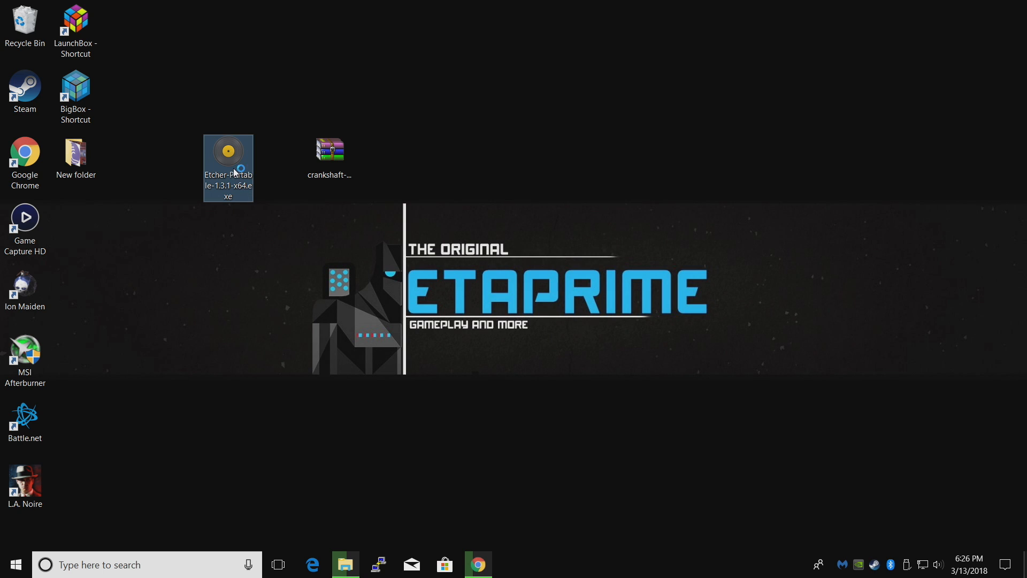
pyautogui.click(394, 177)
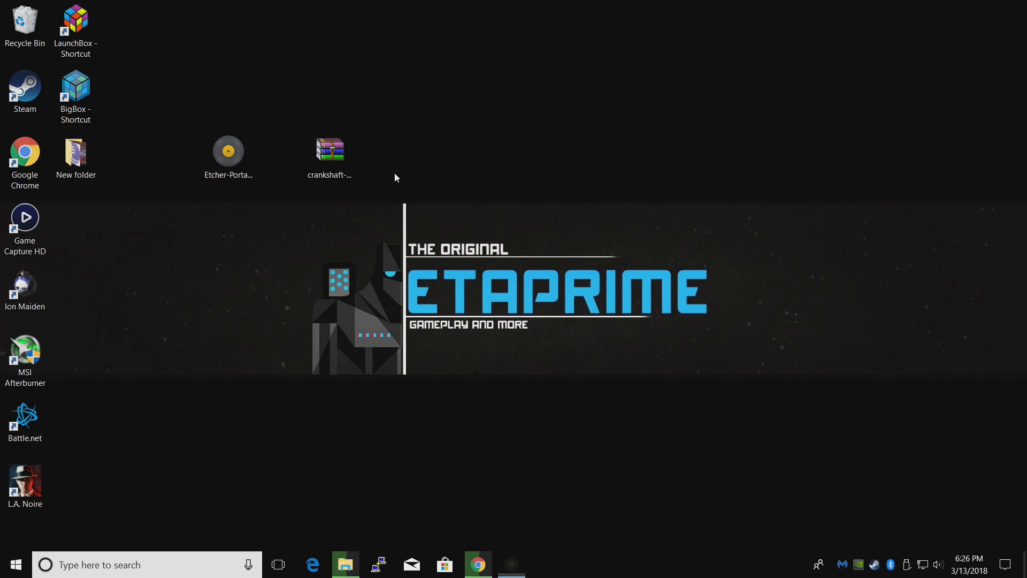
pyautogui.doubleClick(227, 145)
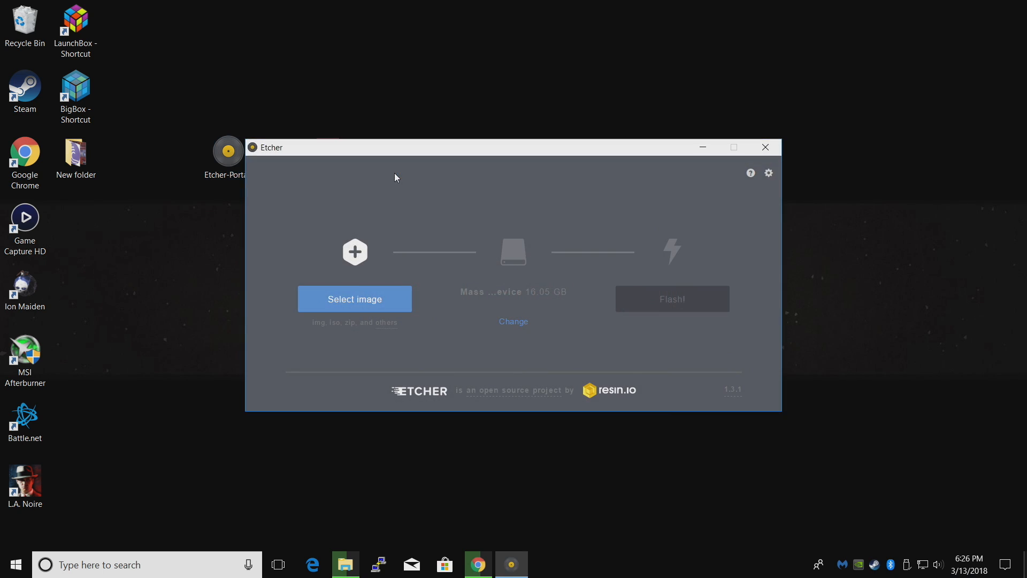
pyautogui.moveTo(354, 299)
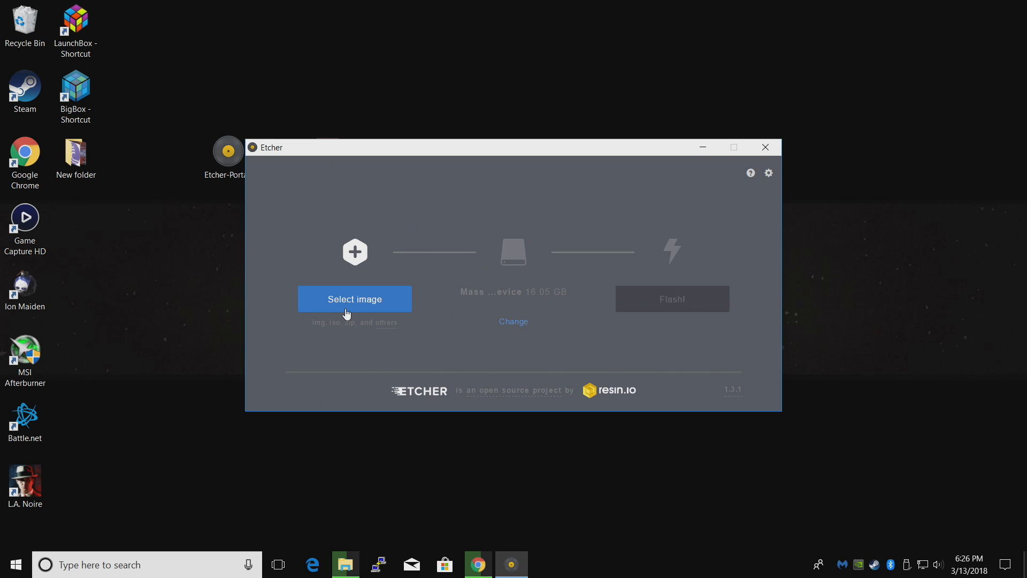
# Step: Flash crankshaft-2018-03-13.zip to the 16.05 GB Mass Storage Device
pyautogui.click(354, 298)
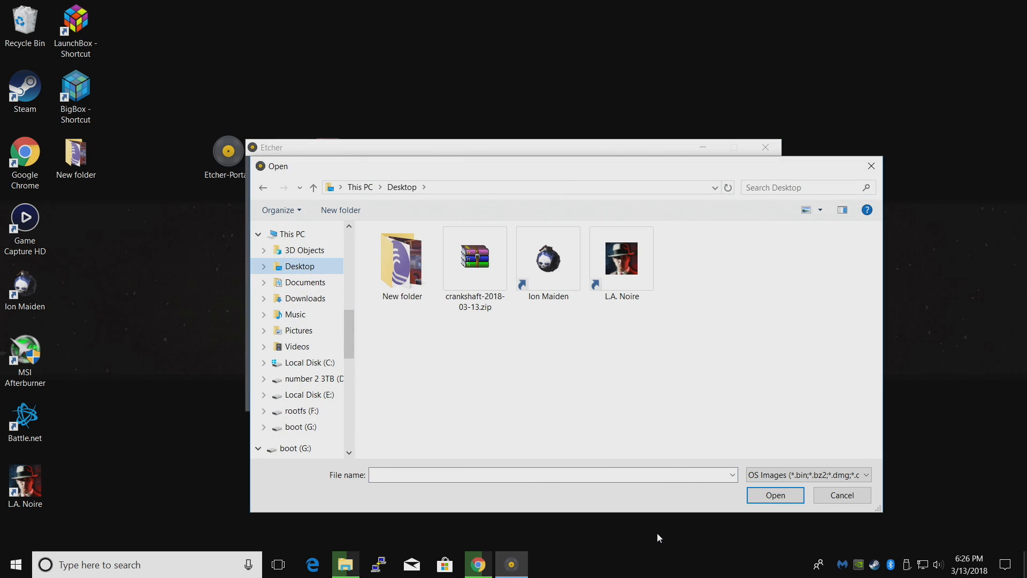
pyautogui.click(475, 258)
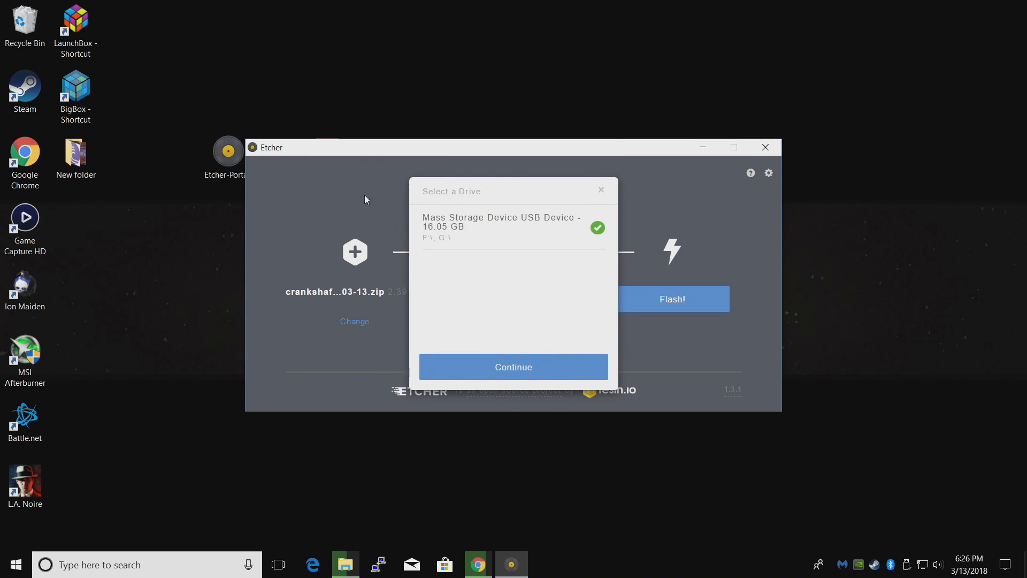
pyautogui.moveTo(484, 243)
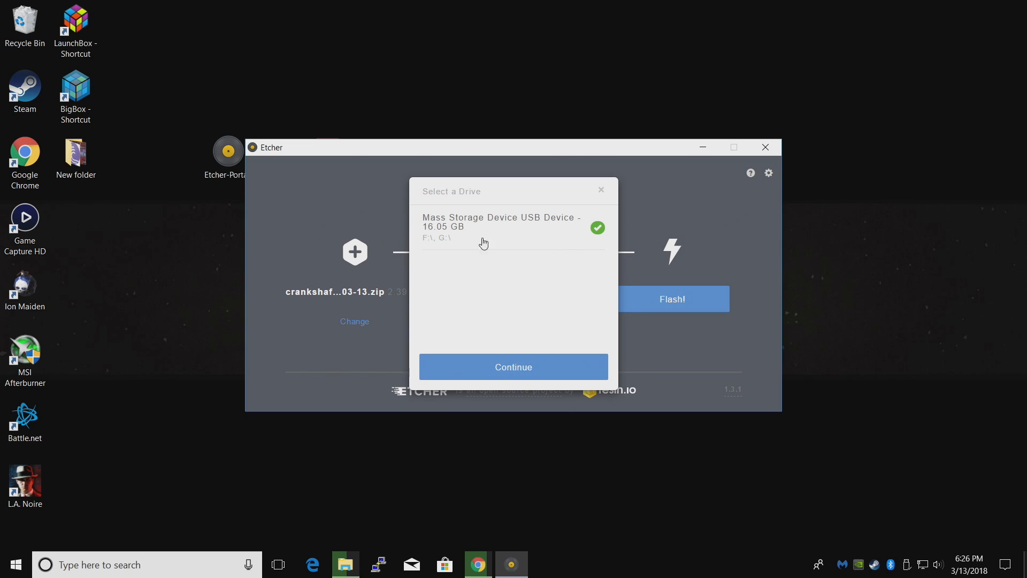
pyautogui.click(513, 366)
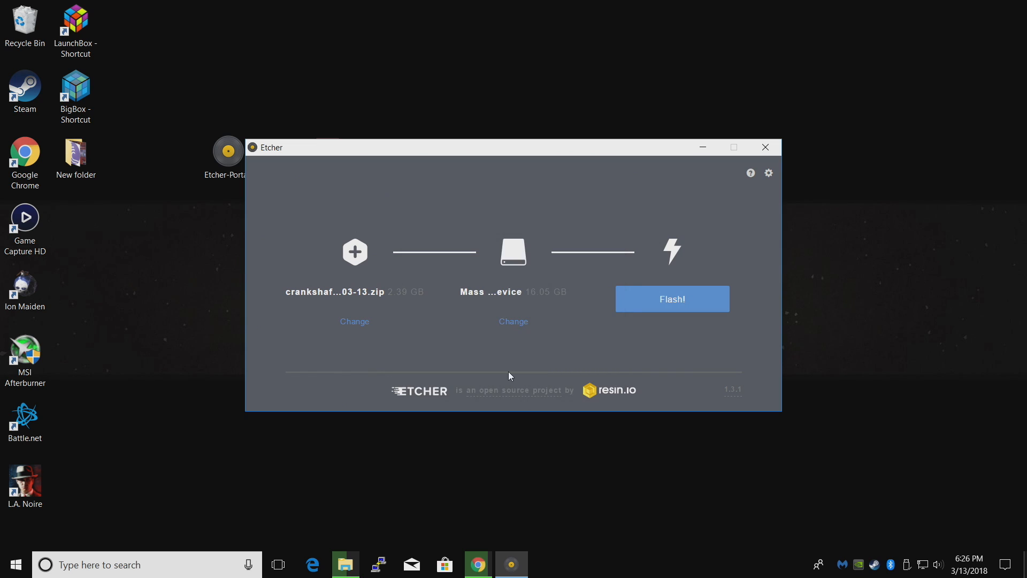
pyautogui.click(671, 298)
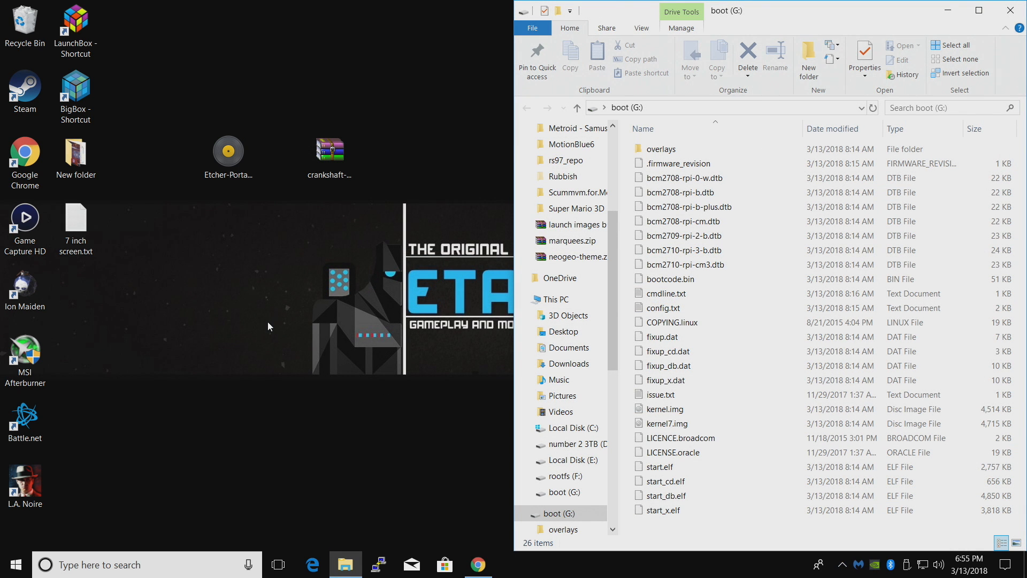
pyautogui.moveTo(681, 393)
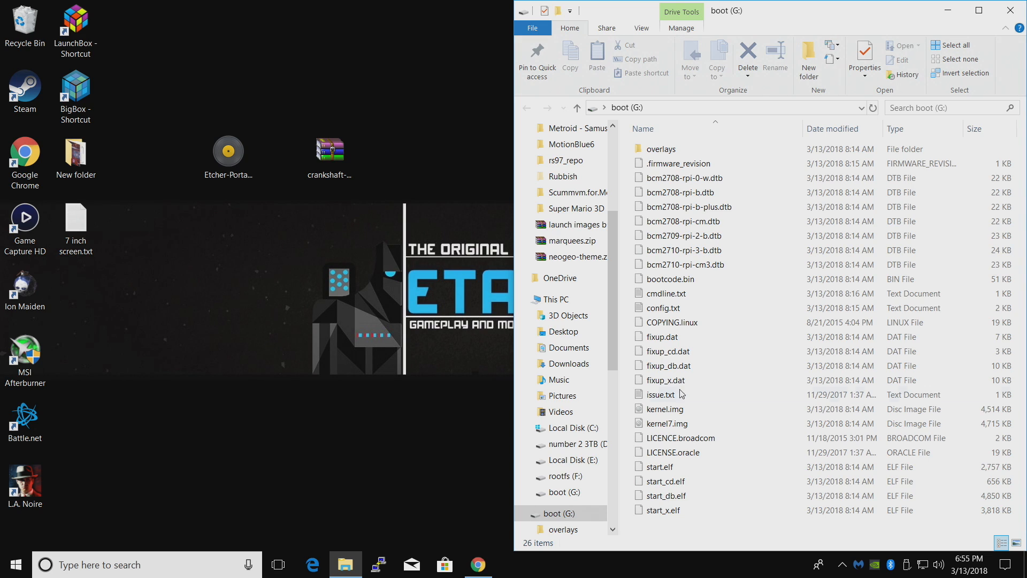
# Step: Open the boot (G:) drive and edit config.txt with Notepad++
pyautogui.click(557, 513)
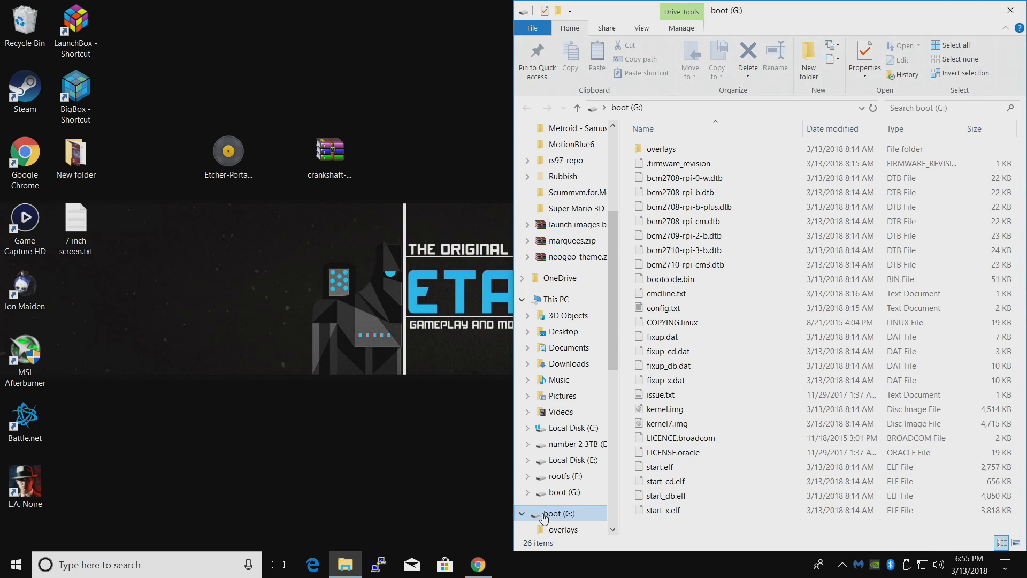
pyautogui.click(663, 409)
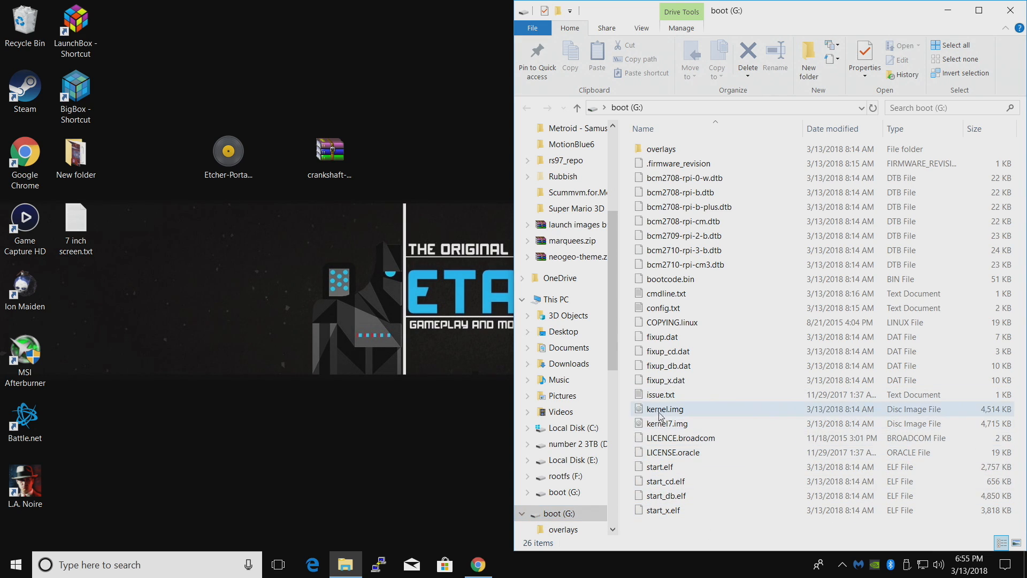
pyautogui.click(663, 308)
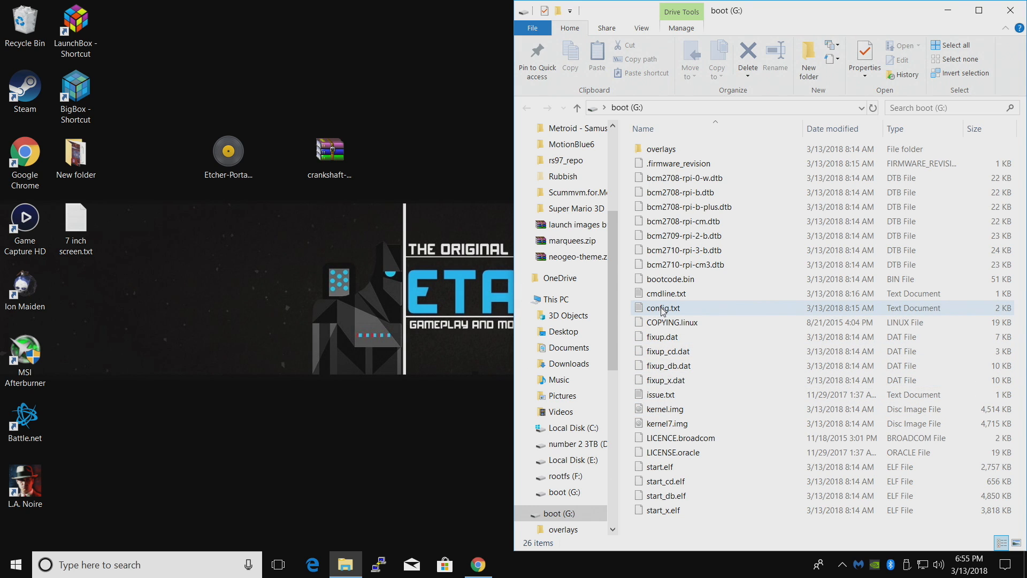
pyautogui.rightClick(663, 308)
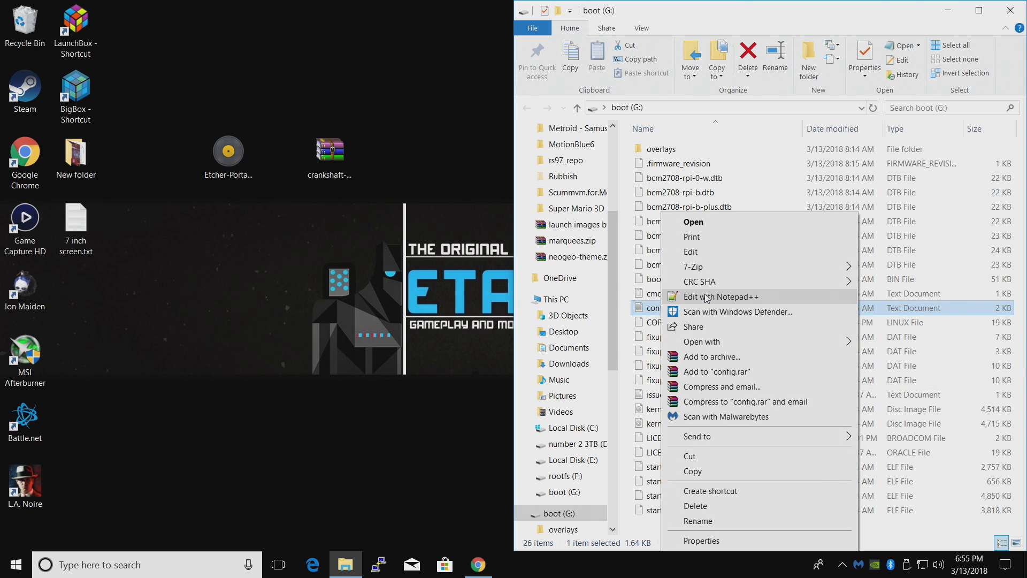
pyautogui.click(724, 296)
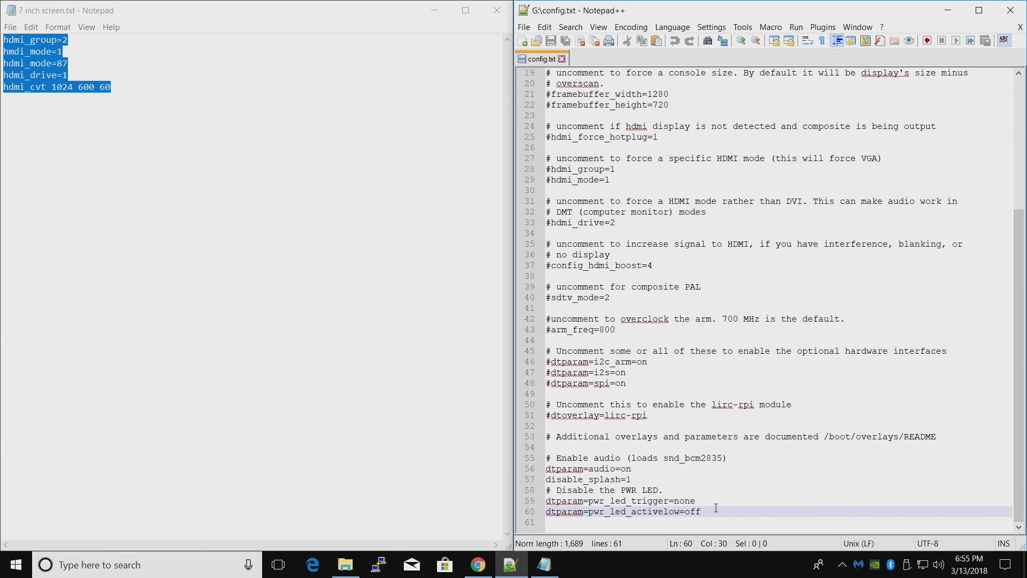
# Step: Append the copied 7-inch HDMI lines to config.txt, save it, and close Explorer
pyautogui.press('Enter')
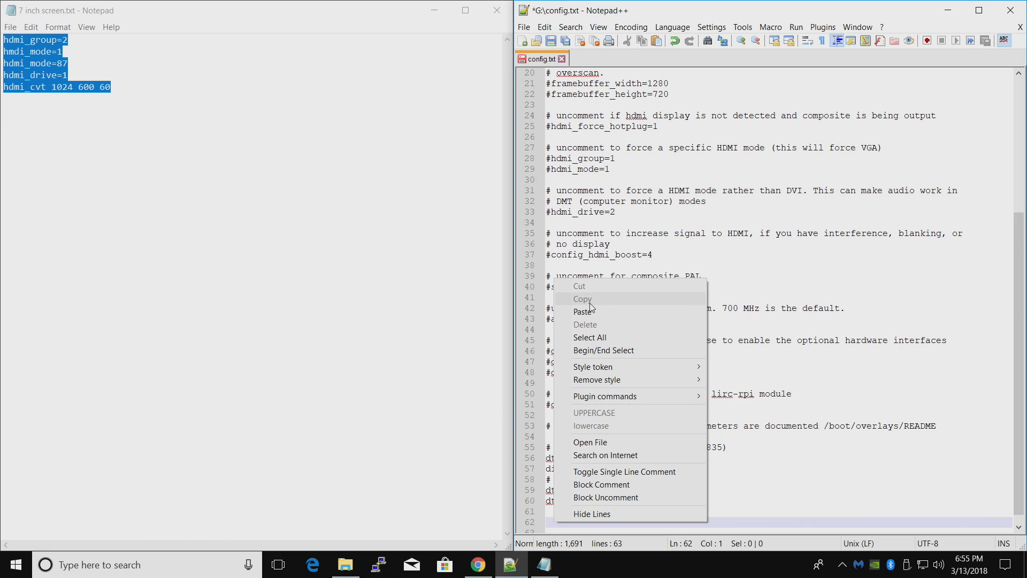
pyautogui.click(583, 311)
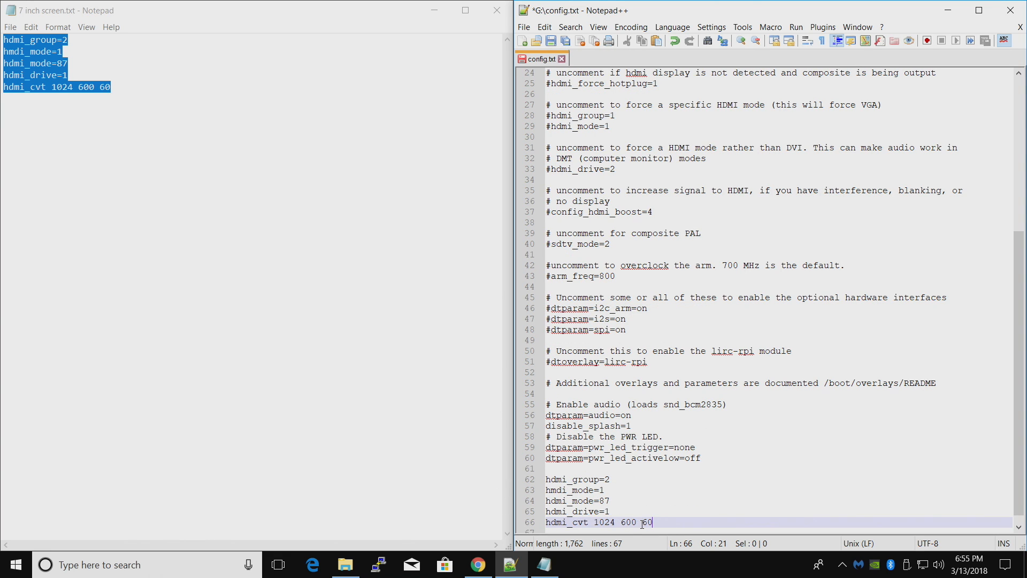
pyautogui.click(523, 26)
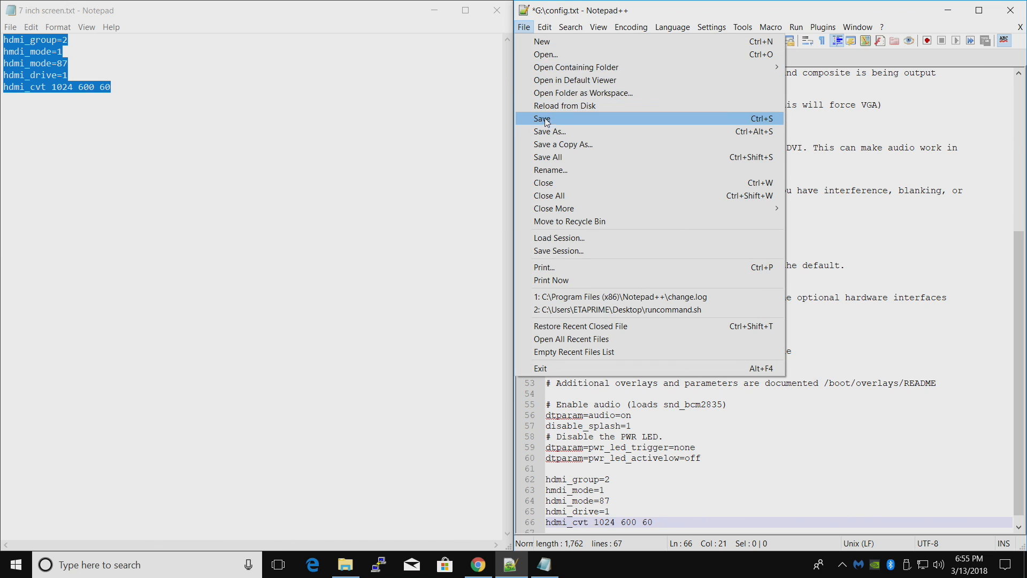
pyautogui.click(542, 119)
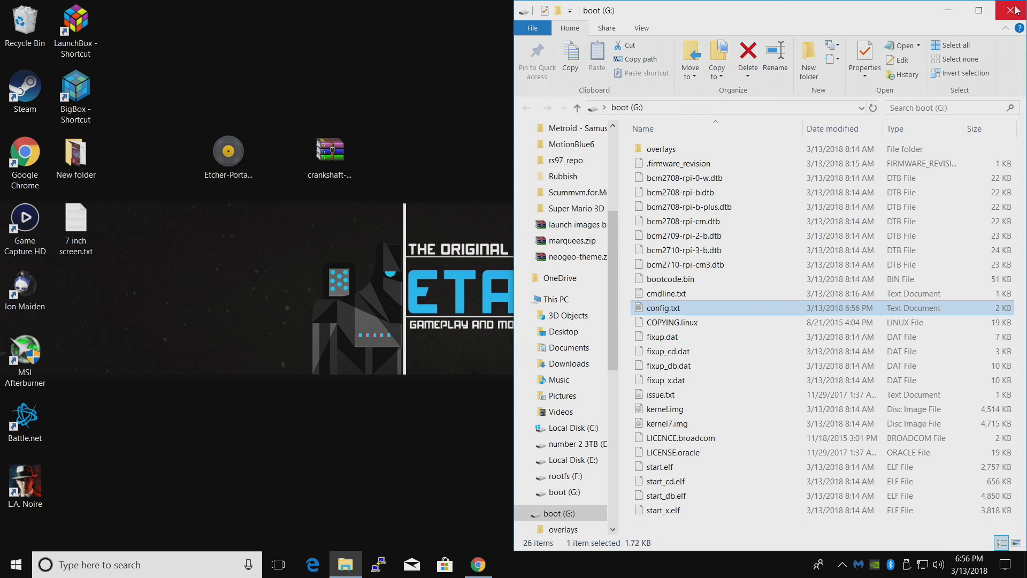
pyautogui.click(1015, 11)
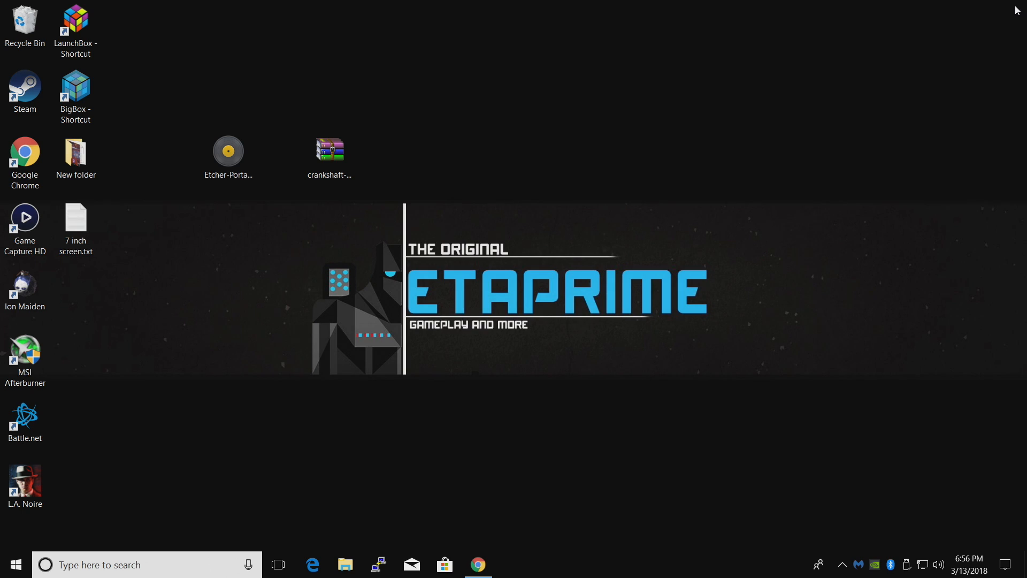